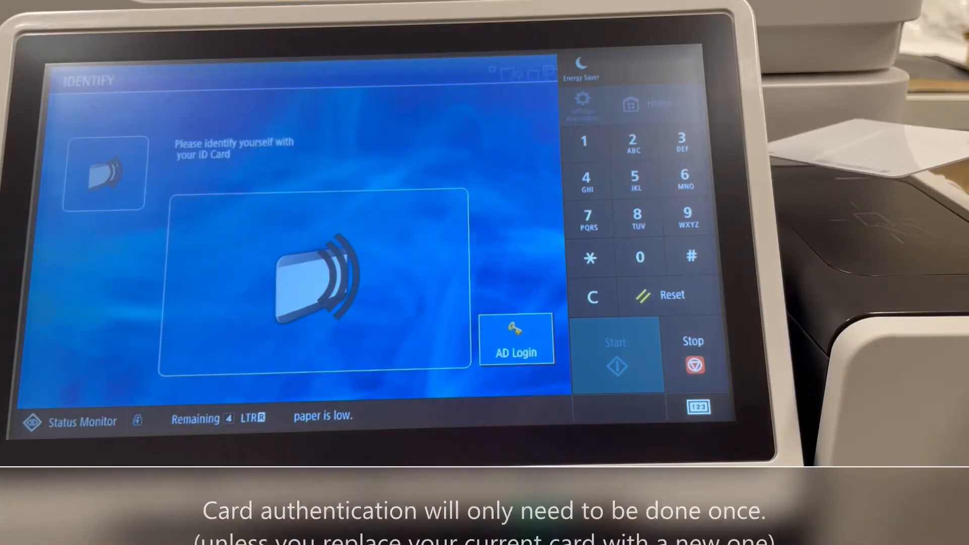
Fill the Register Card form with the user name and masked password and sign in to link the card
click(517, 339)
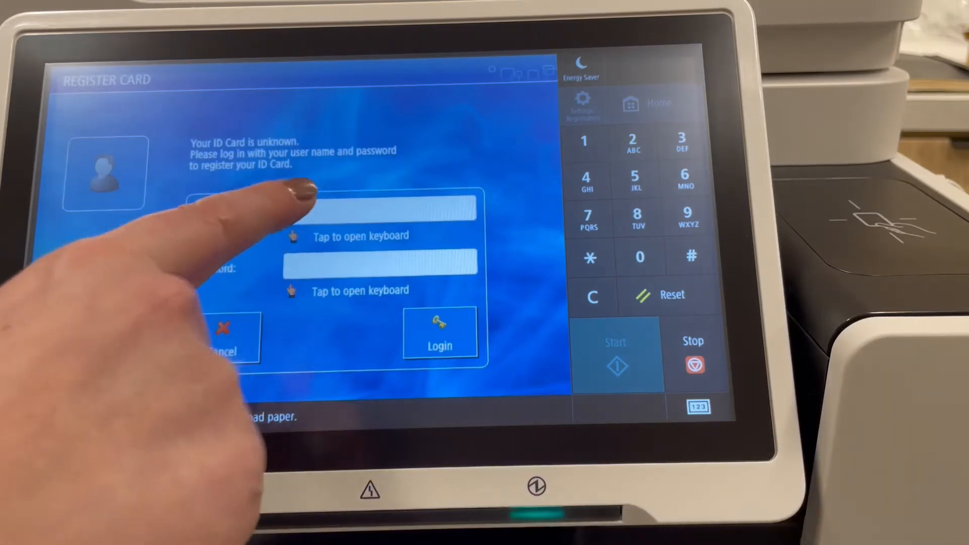
click(365, 207)
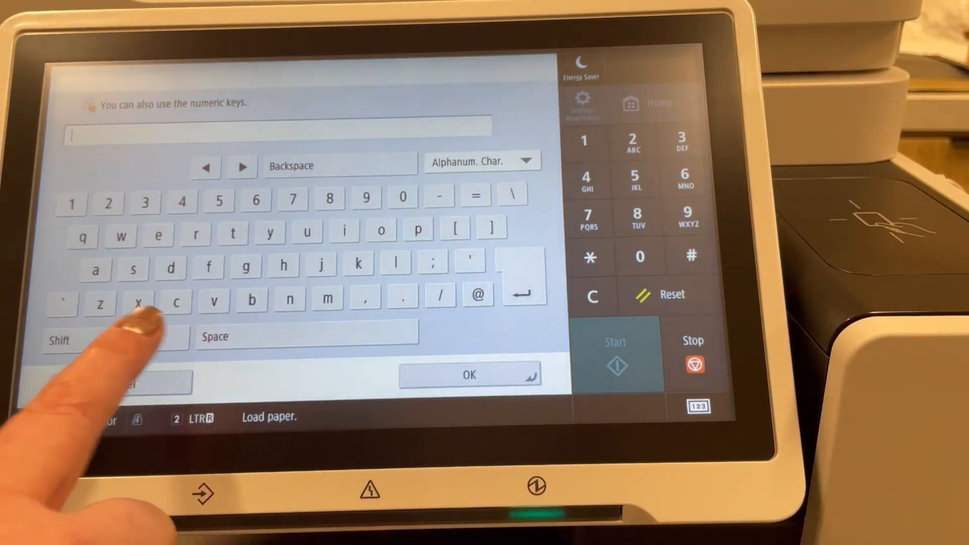
click(469, 376)
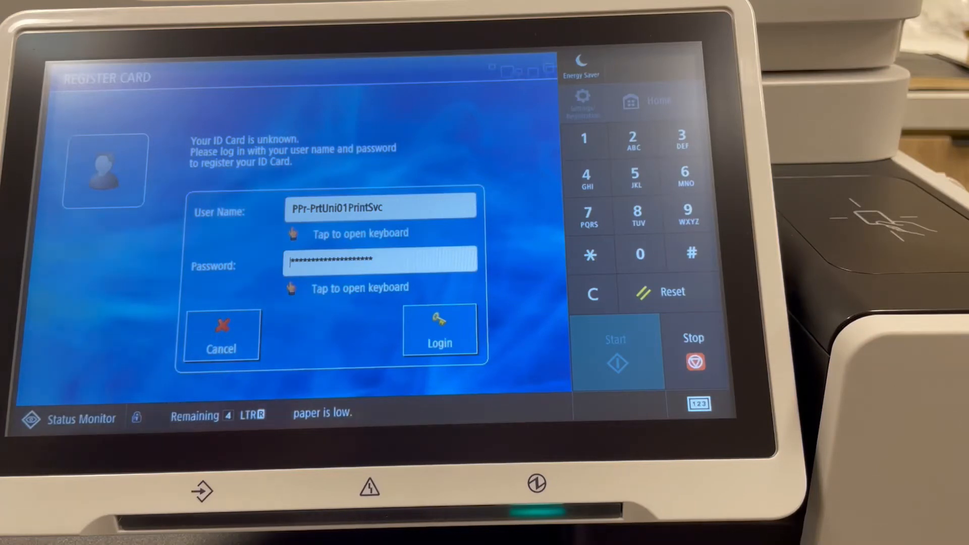
click(439, 330)
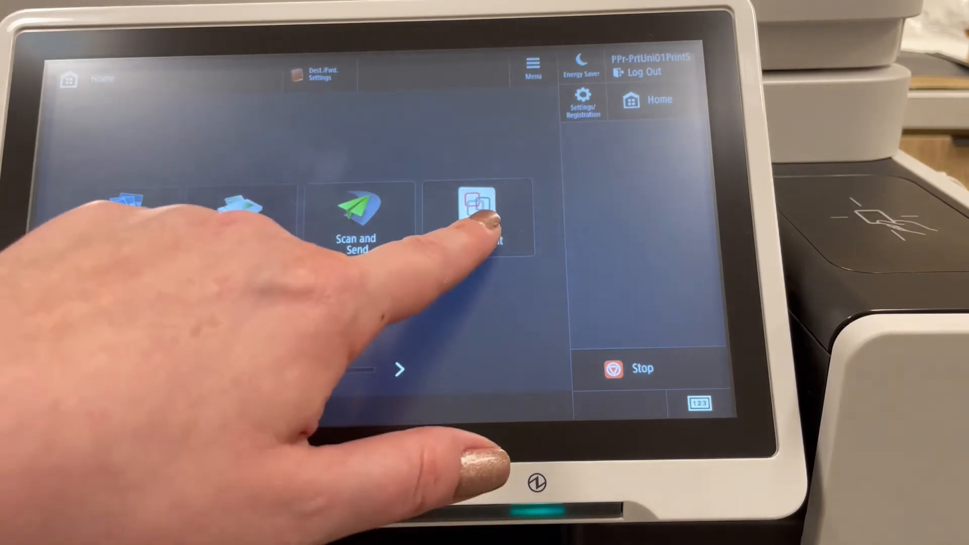
Show the empty Secure Print queue with Job, Format, Pages and Copies columns
click(482, 216)
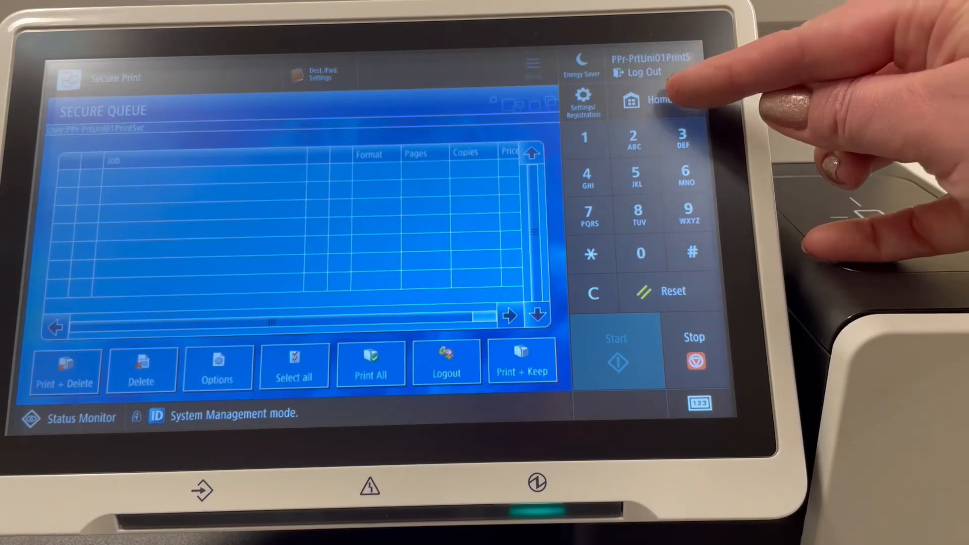
click(643, 100)
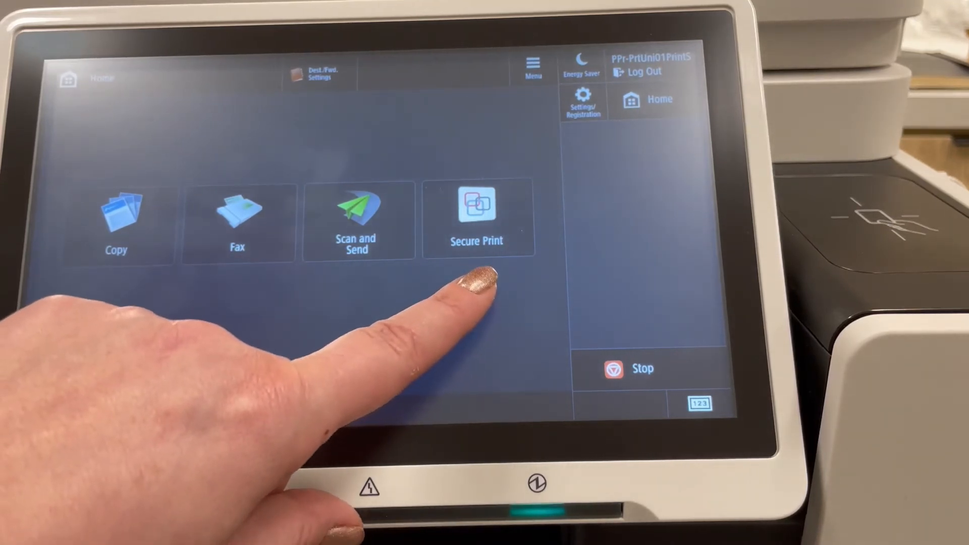
click(476, 216)
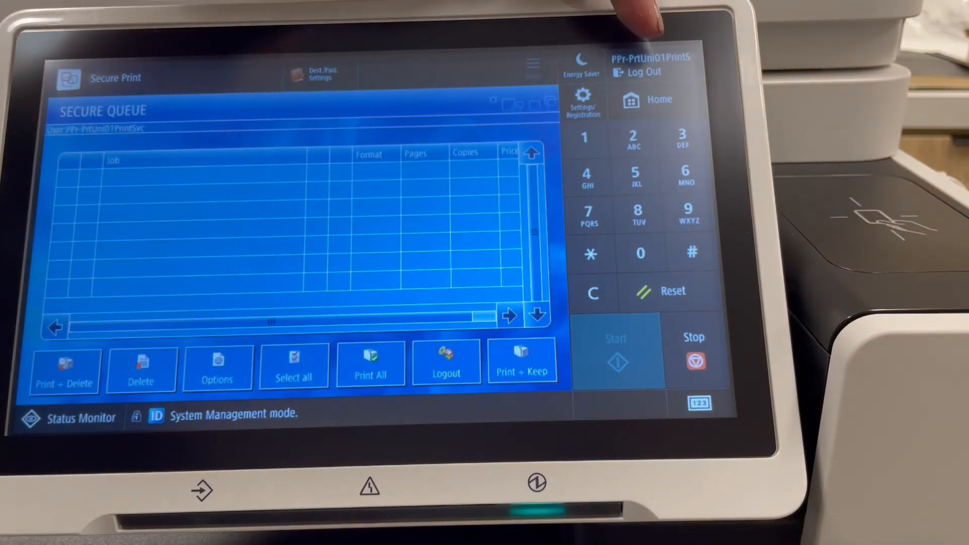
Log out so the Identify screen asks for an ID card or personal PIN code again
click(446, 362)
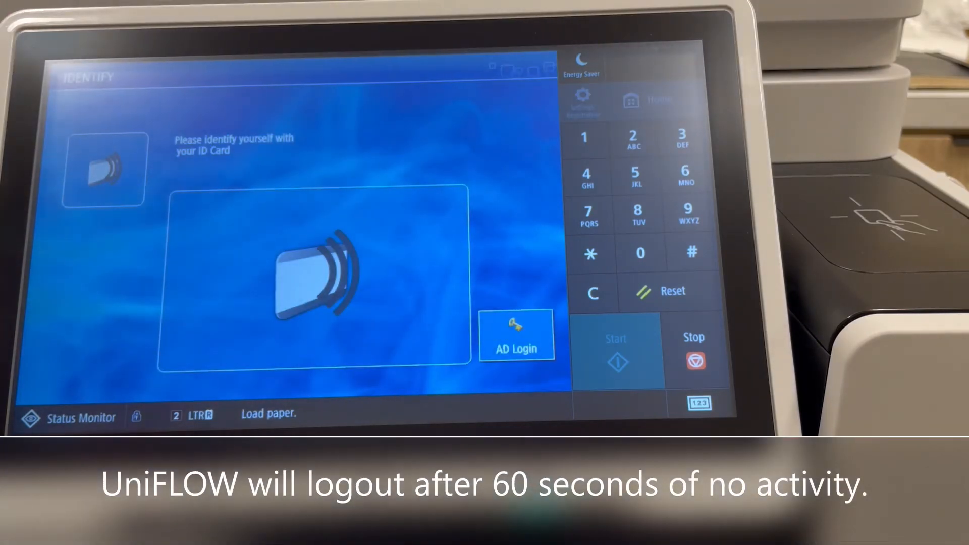
click(516, 335)
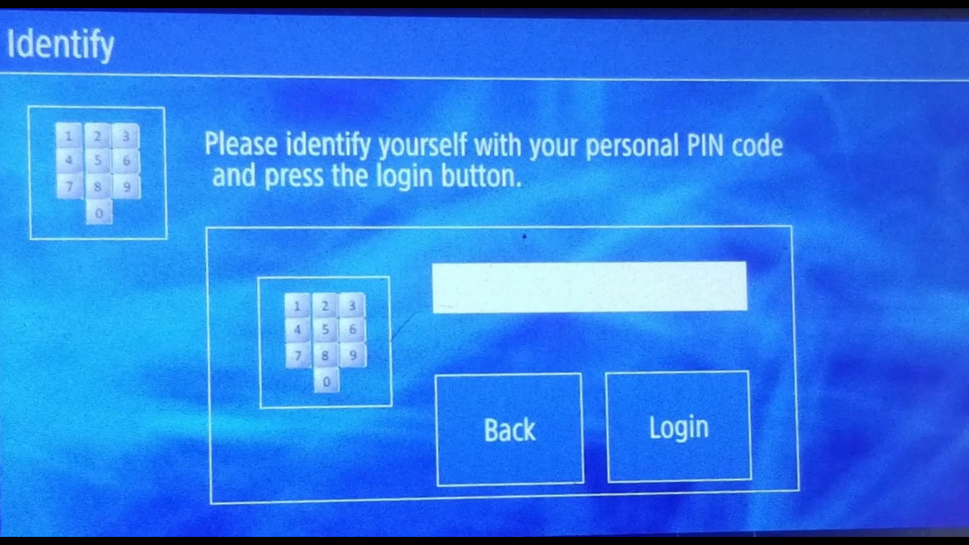